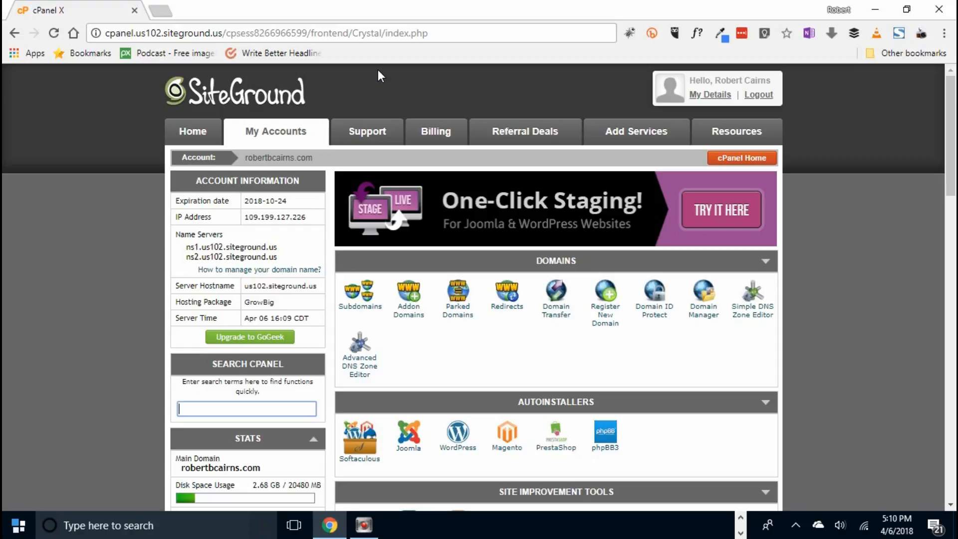
mouse_move(442, 360)
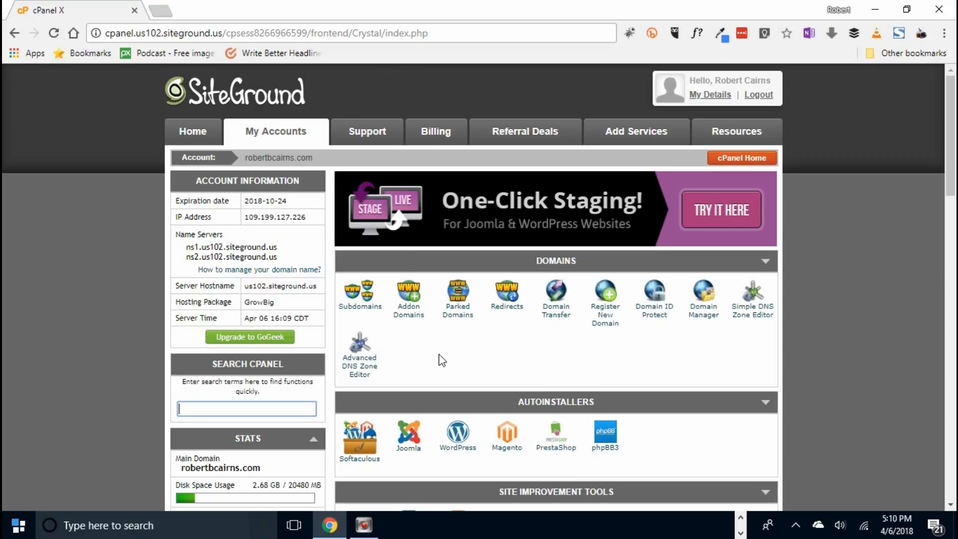
Step: Go to Subdomains and pick sdmclientdevelop.club as the parent domain
left_click(359, 293)
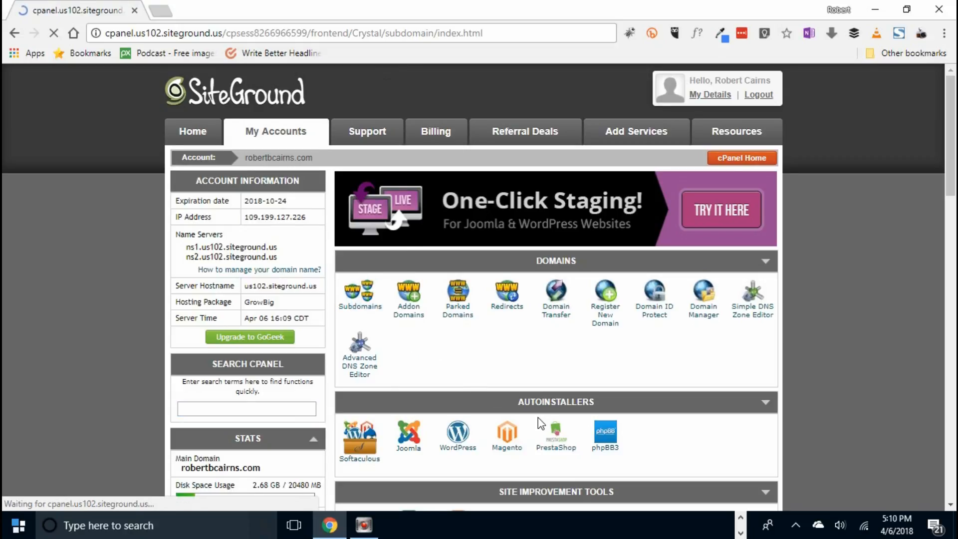
left_click(359, 294)
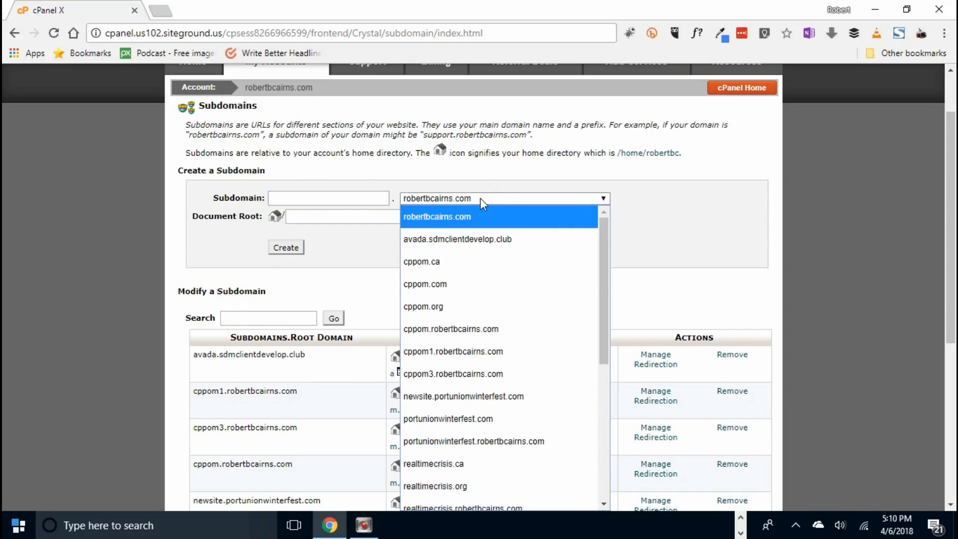
scroll("down", 3)
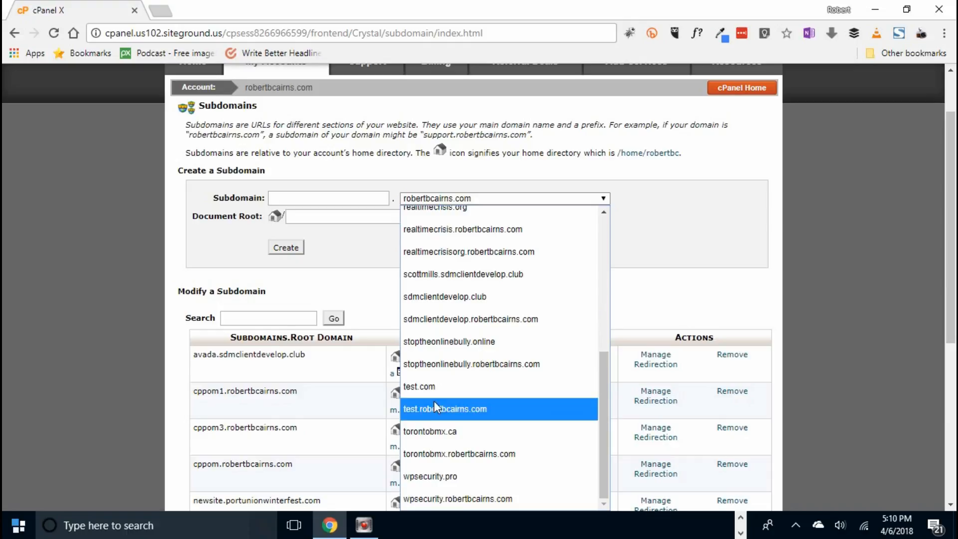
left_click(445, 296)
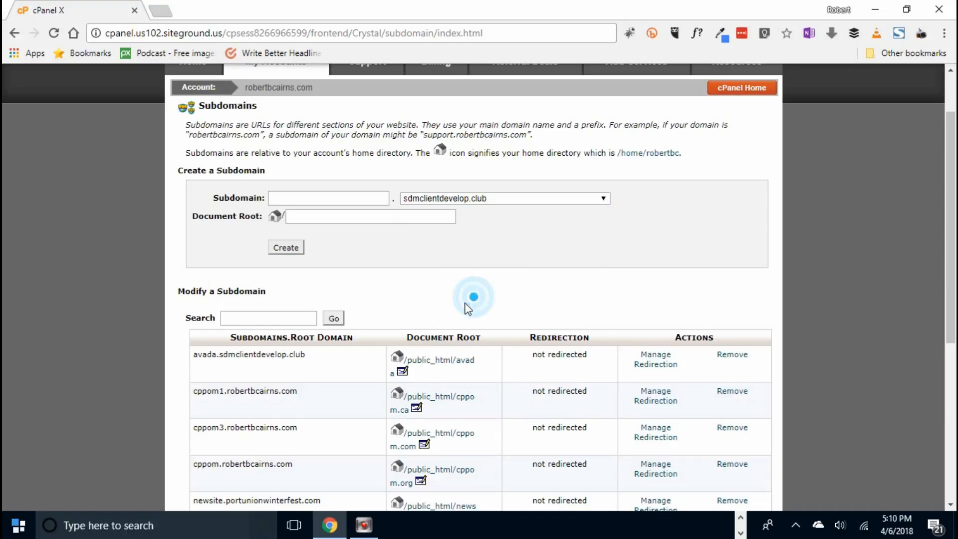
Step: Name the subdomain test3 with document root public_html/test3 and create it
left_click(328, 197)
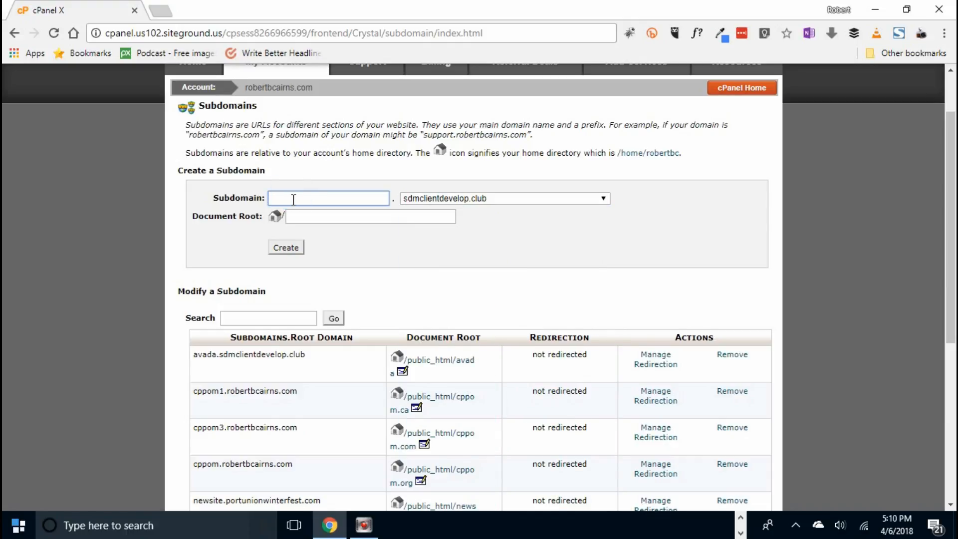
type("test3")
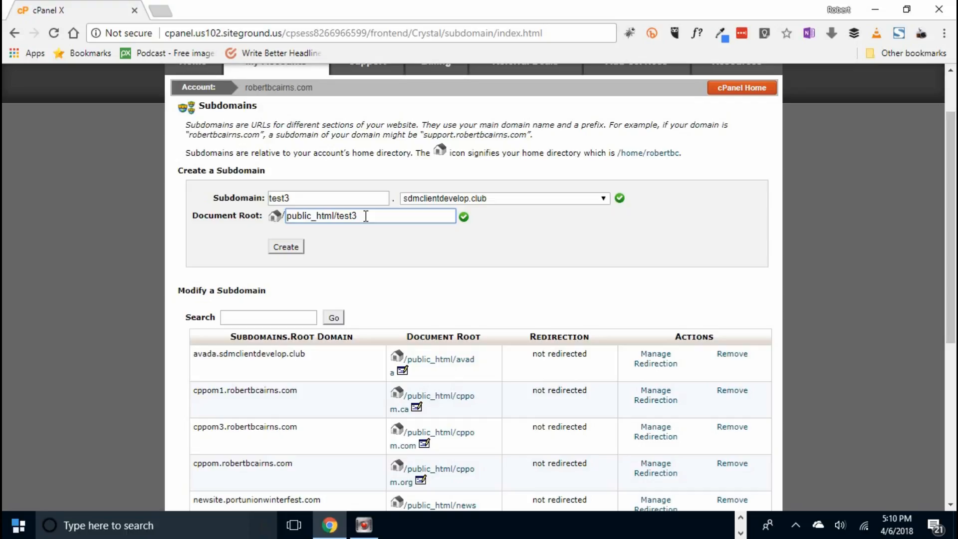
left_click(285, 246)
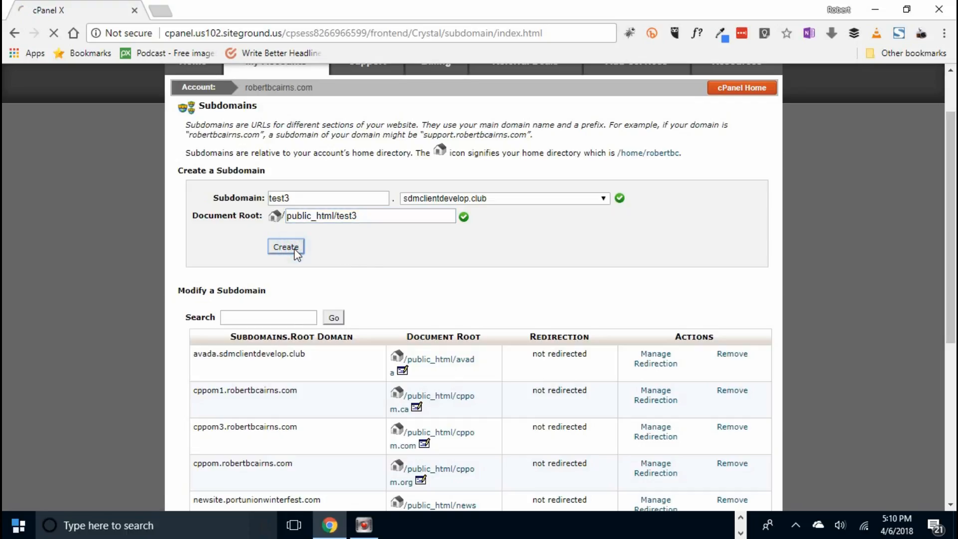
Step: Return from the success page and locate test3.sdmclientdevelop.club on page 2 of the list
left_click(286, 247)
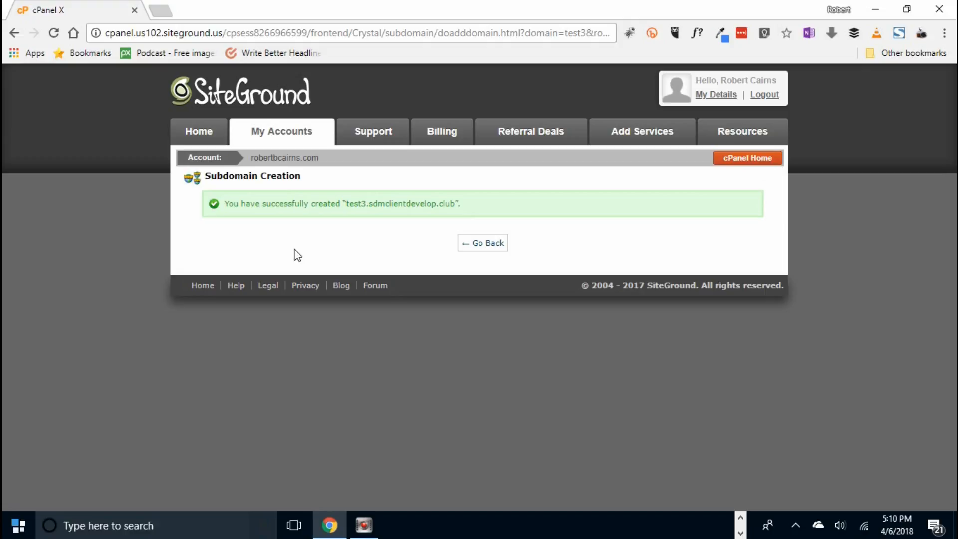
left_click(482, 243)
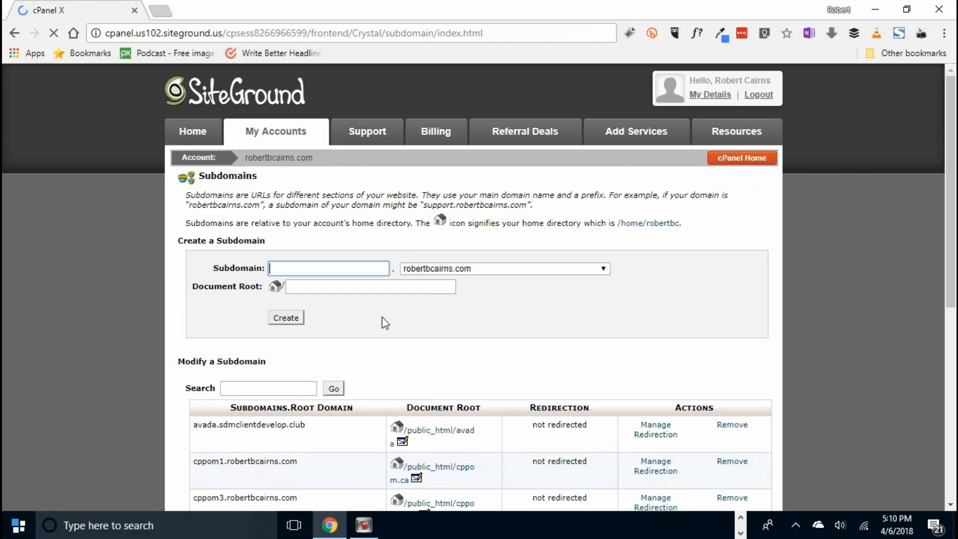
scroll("down", 3)
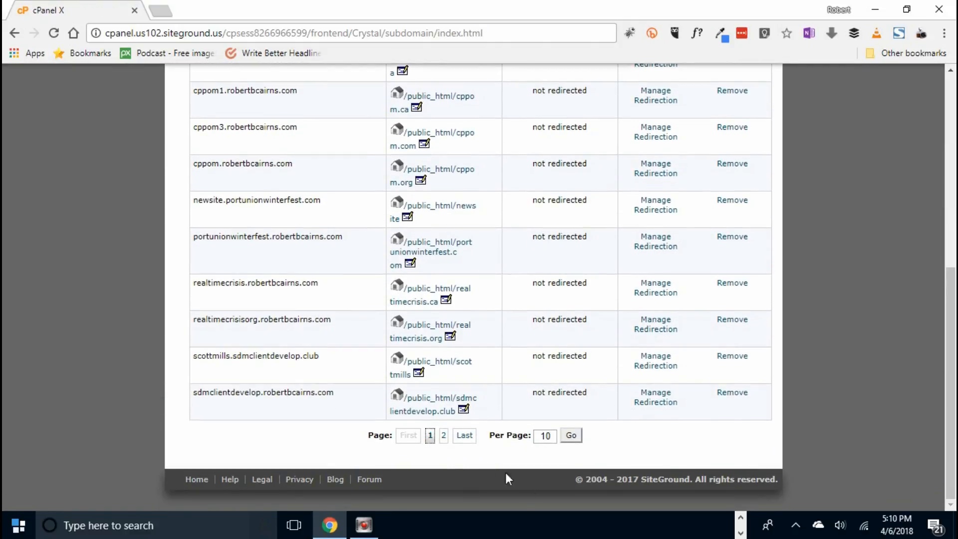
left_click(444, 435)
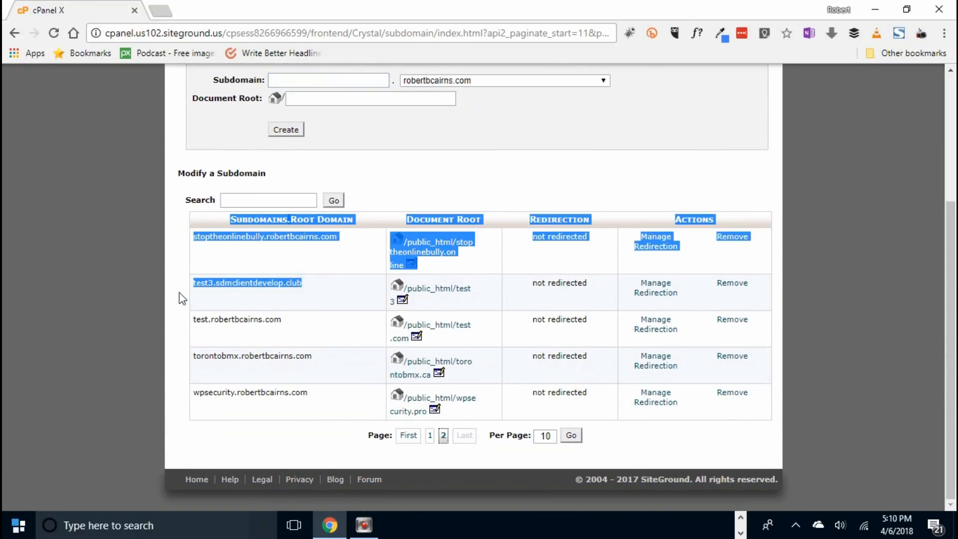
mouse_move(312, 289)
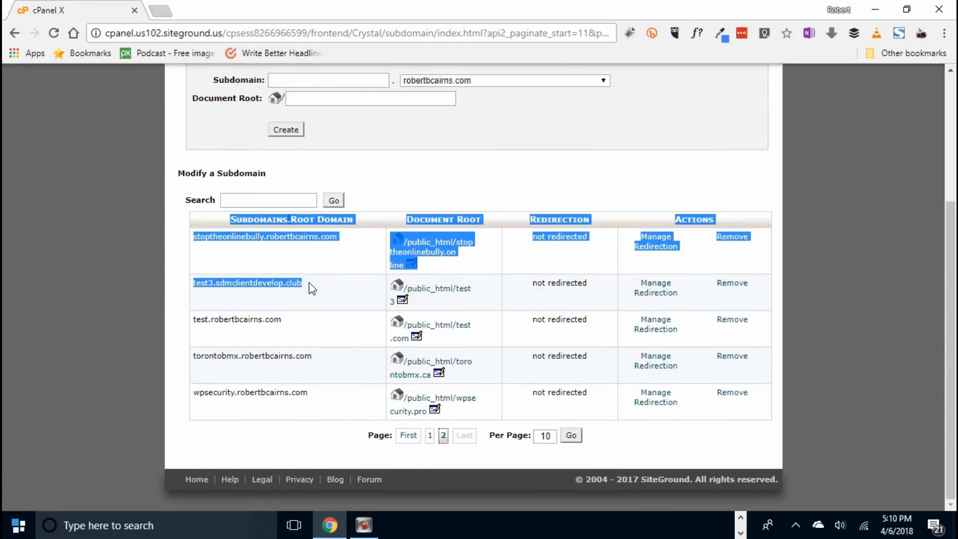